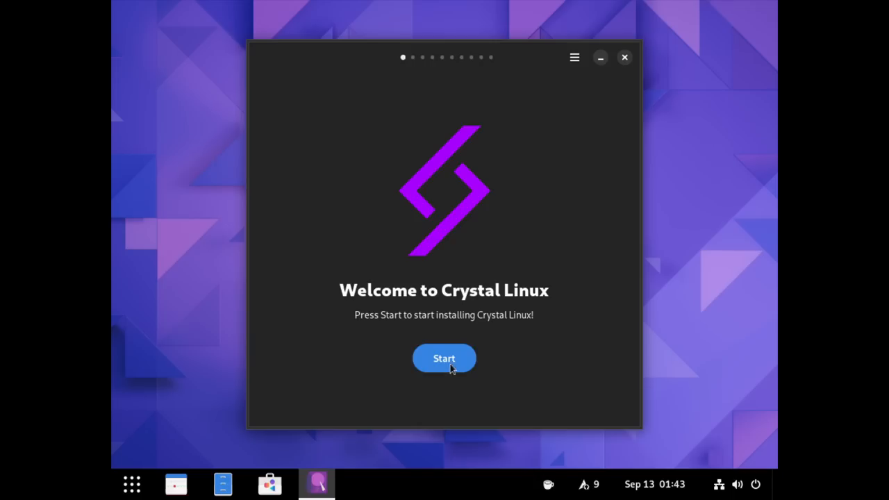
- Start the install and search the timezone list for 'detroit'
click(444, 358)
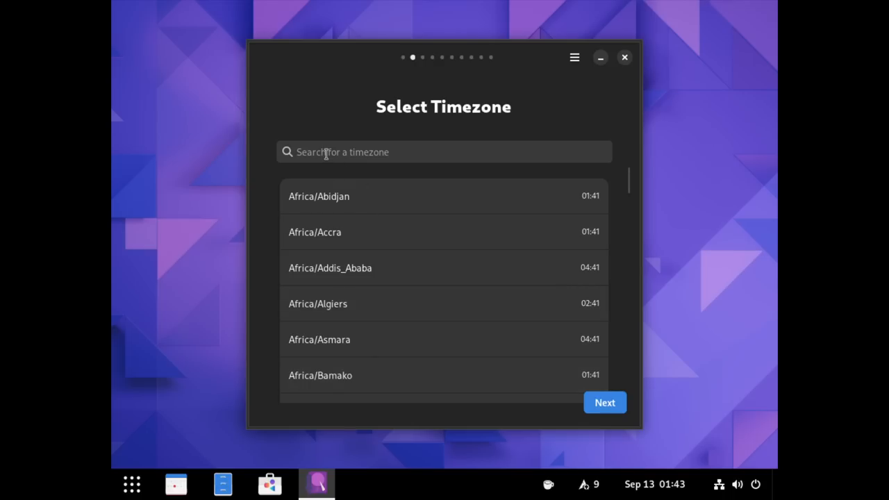
text(detroit)
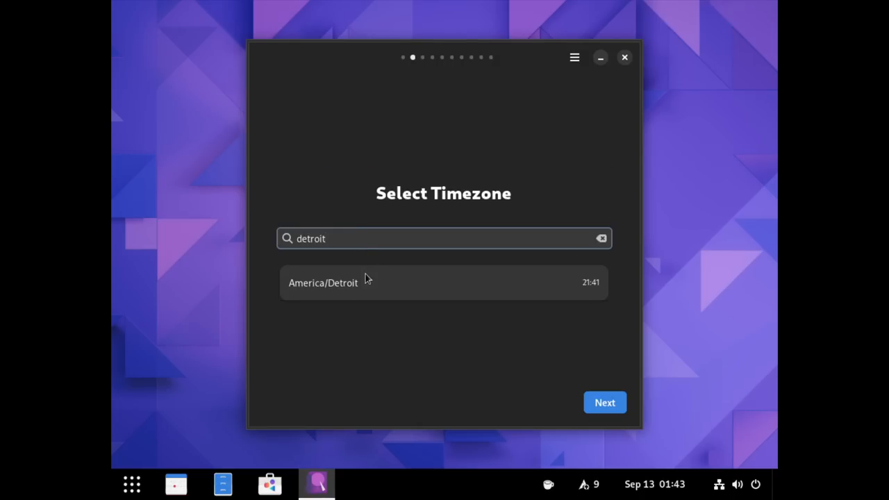
- Choose America/Detroit, then expand the United States of America keyboard layouts
click(603, 403)
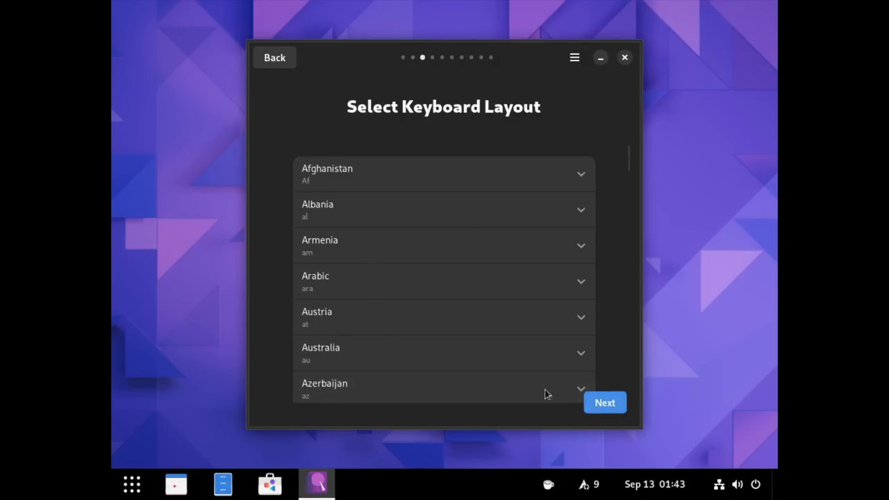
mouse_move(469, 373)
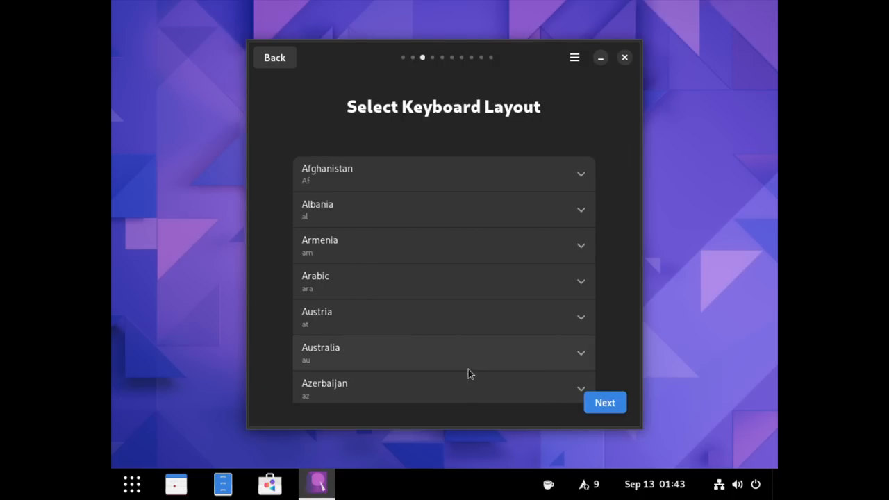
mouse_move(478, 378)
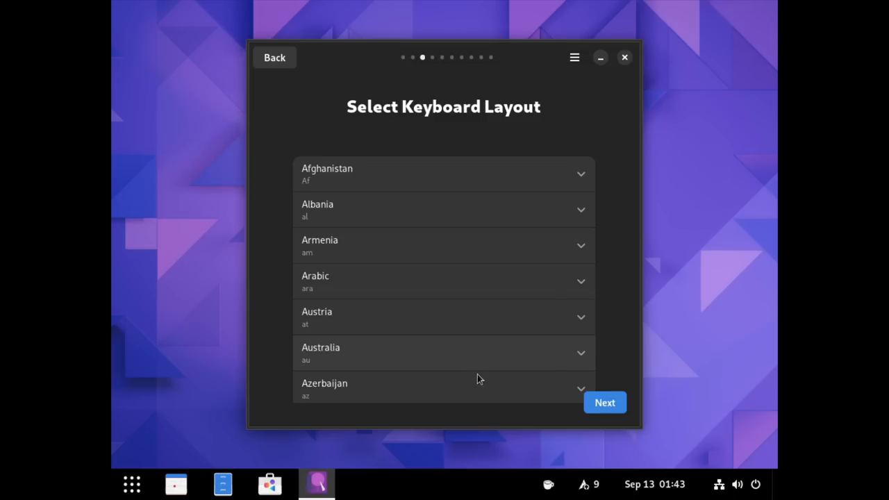
scroll(down, 3)
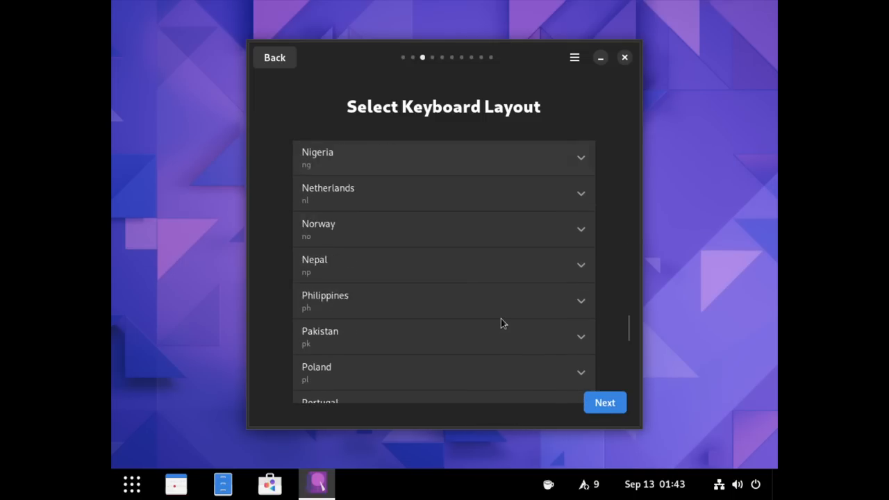
click(444, 271)
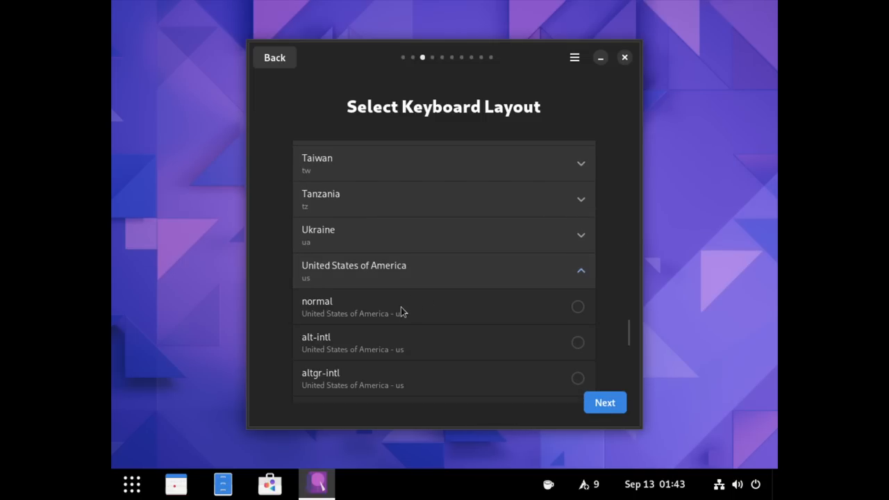
scroll(down, 3)
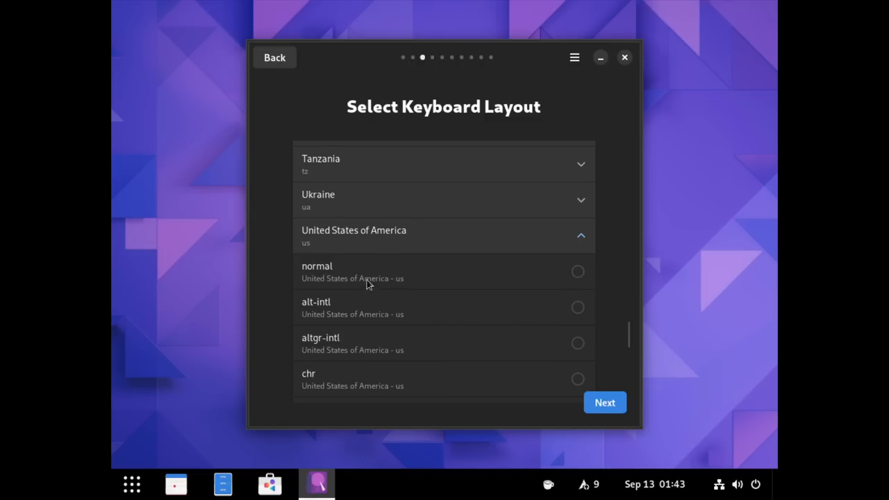
scroll(down, 3)
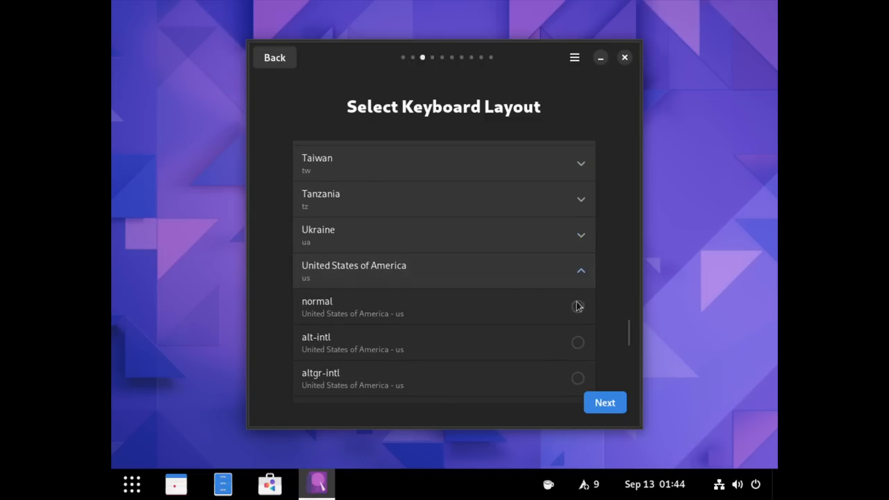
- Pick the normal US layout and create user matt with a confirmed password
click(603, 403)
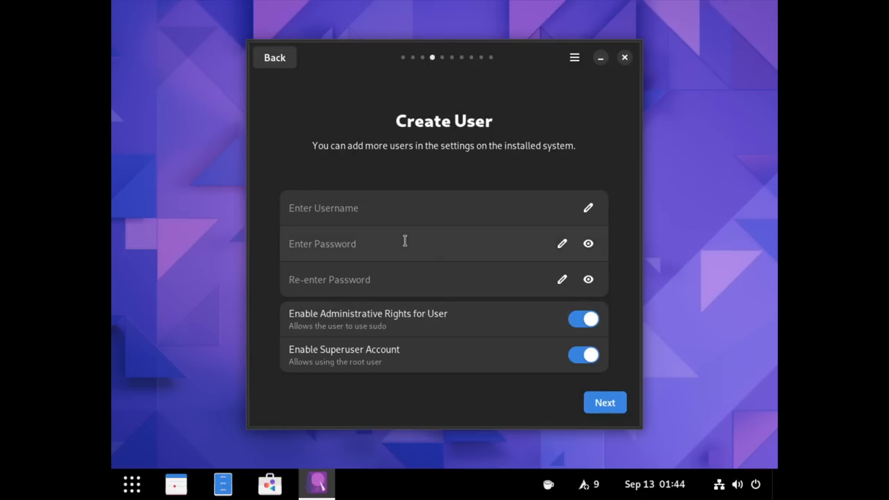
click(444, 208)
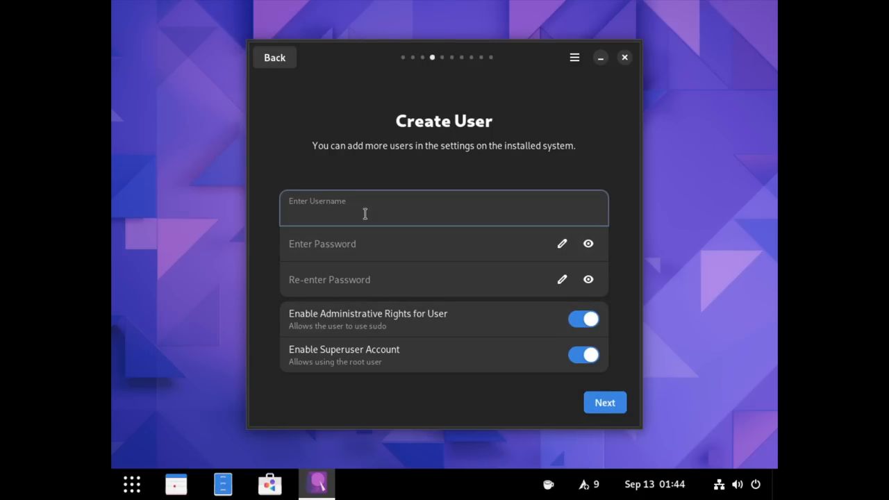
text(matt)
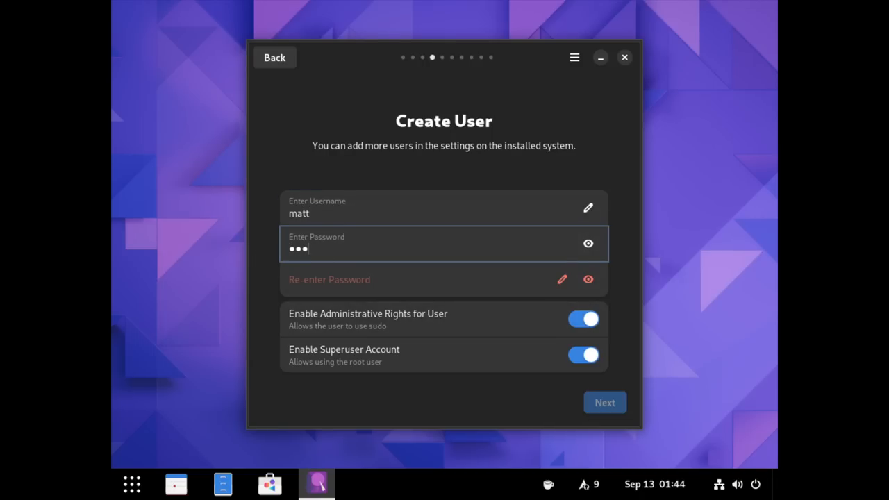
text(•••)
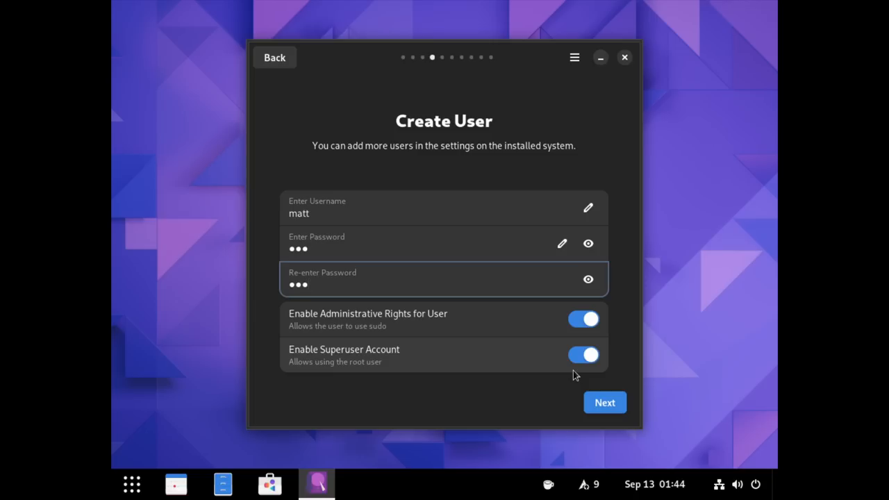
- Continue past Create User to Select Desktop, leaving Onyx chosen
click(603, 403)
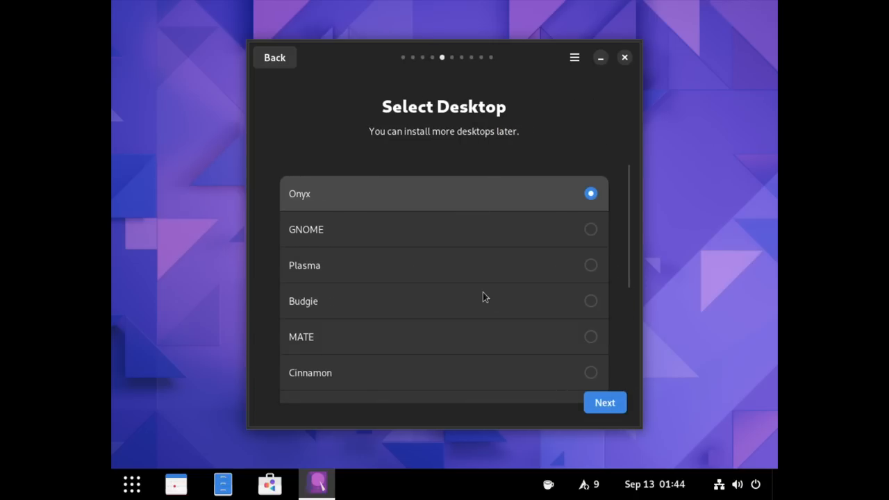
mouse_move(427, 219)
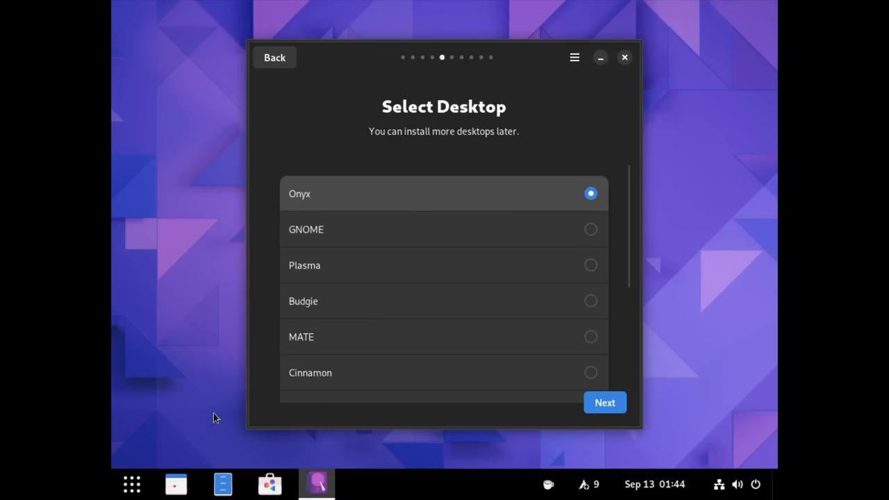
mouse_move(161, 366)
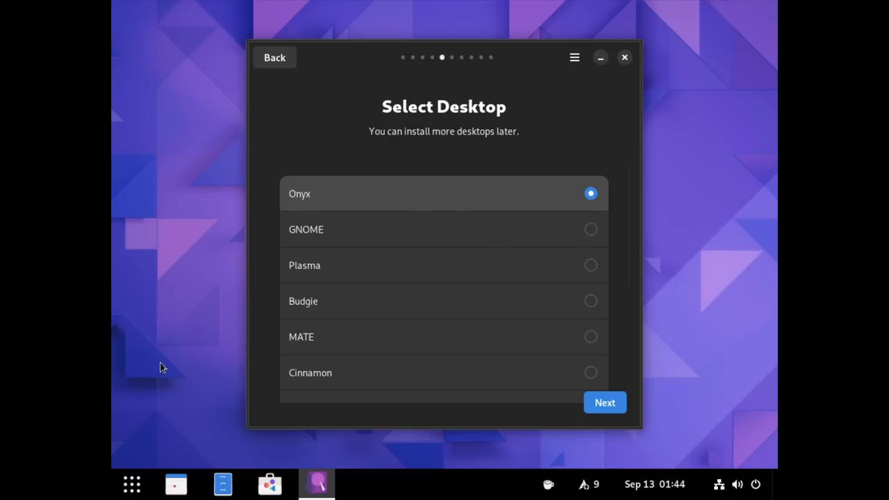
mouse_move(160, 389)
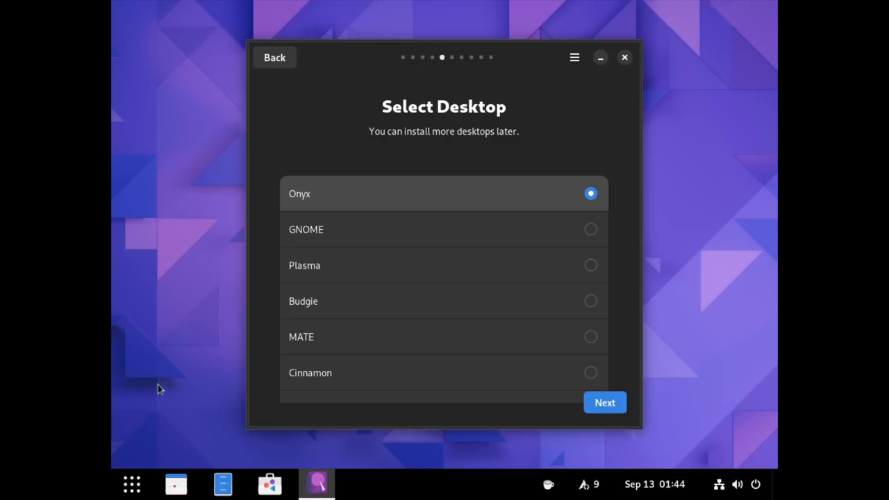
click(131, 483)
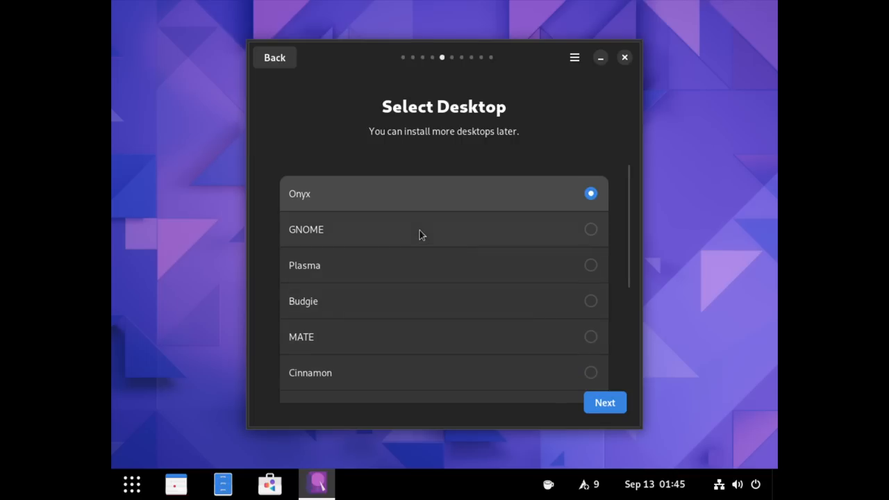
scroll(down, 3)
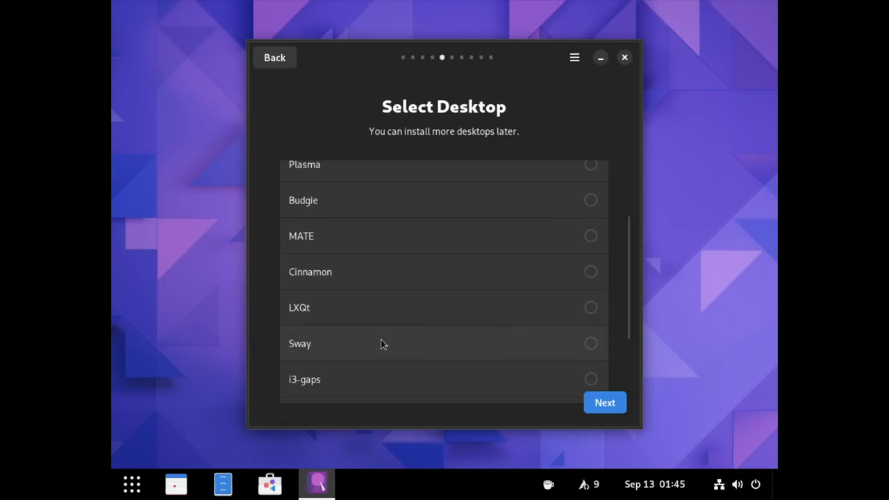
scroll(down, 3)
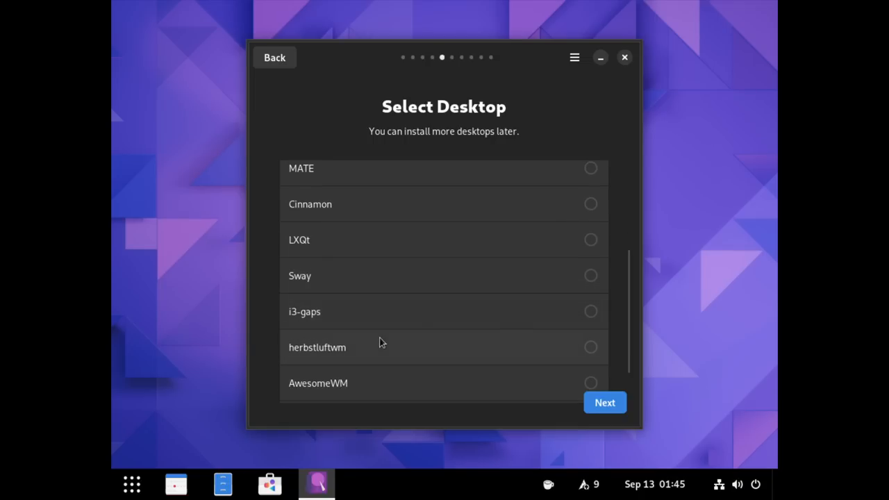
scroll(down, 3)
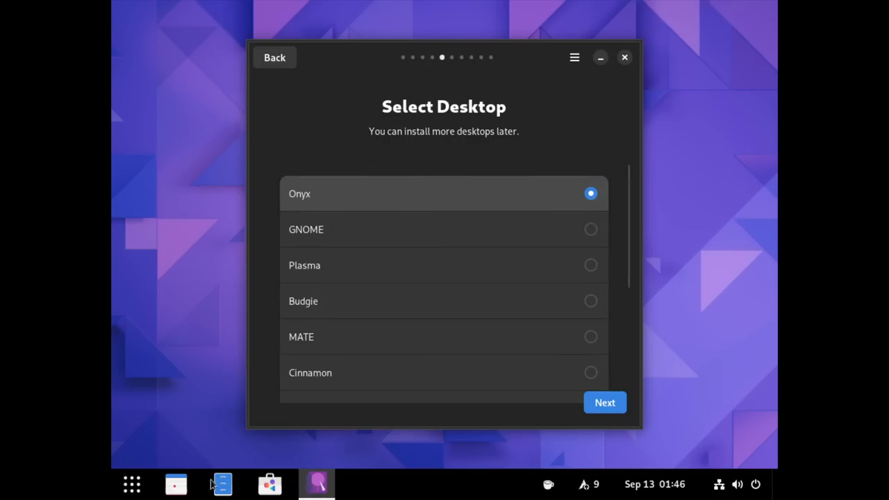
mouse_move(229, 443)
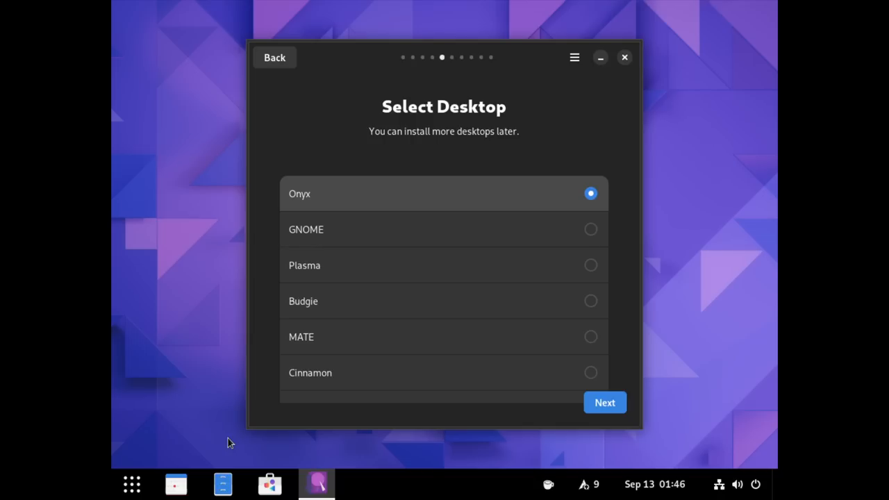
- Keep Onyx and enter hostname crystalvm, Timeshift and Zramd on, IPv6 loopback off
click(605, 403)
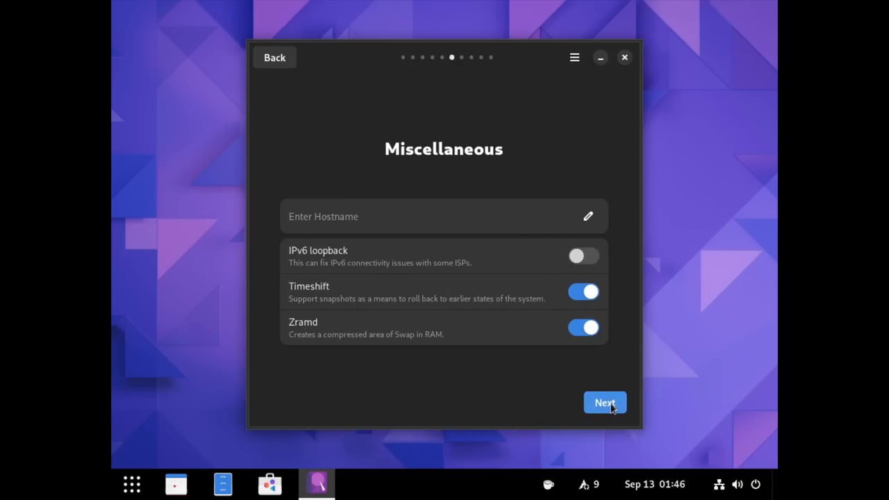
text(c)
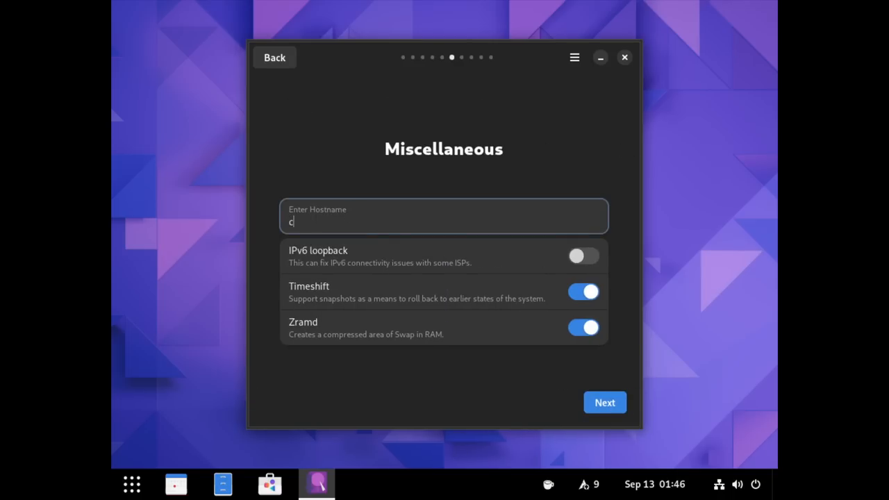
text(rystalvm)
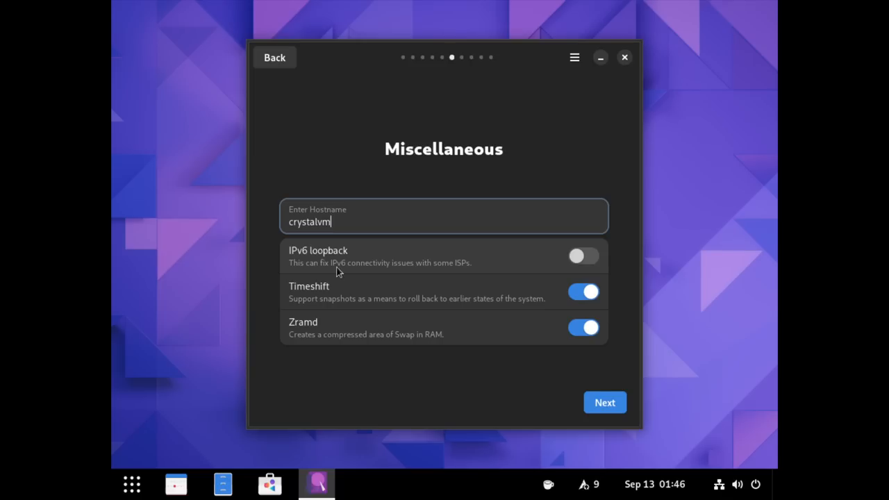
mouse_move(337, 299)
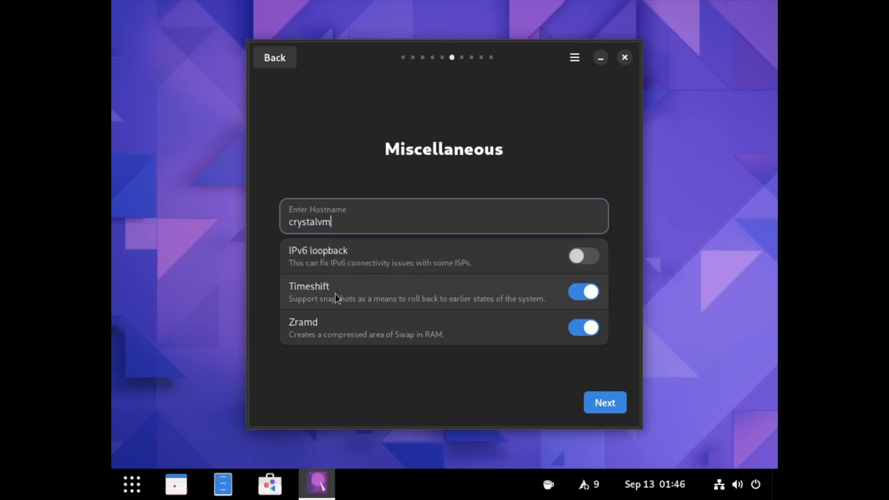
mouse_move(381, 297)
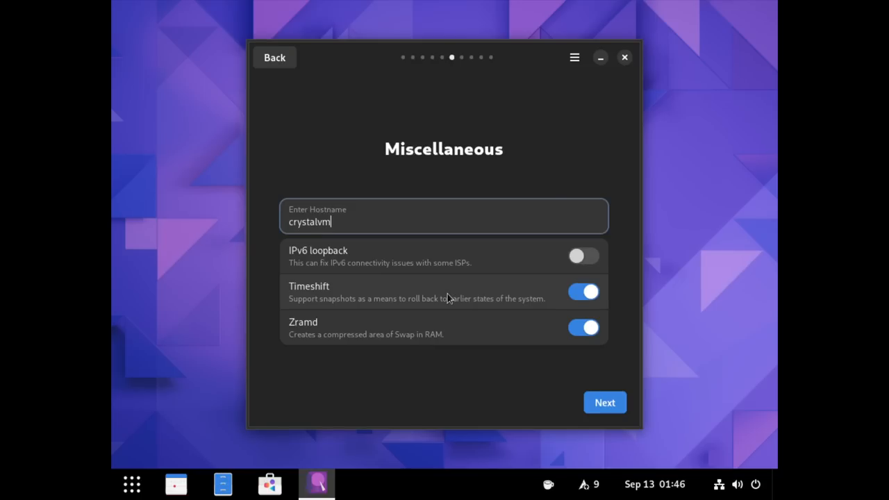
mouse_move(428, 335)
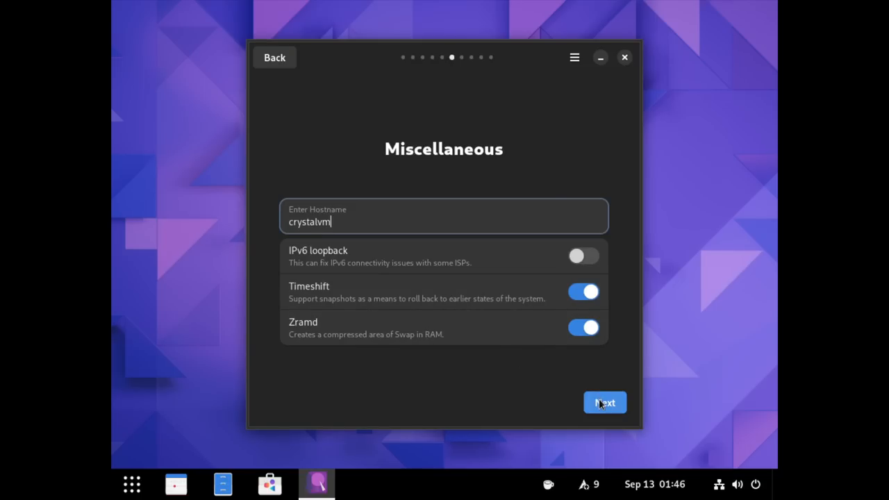
- Peek at manual partitioning, then keep the whole vda disk and reach the Summary
click(604, 403)
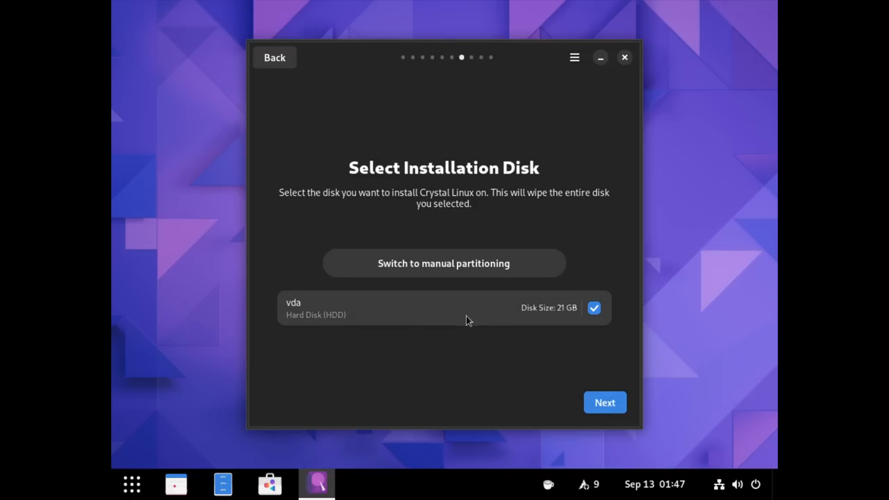
click(445, 262)
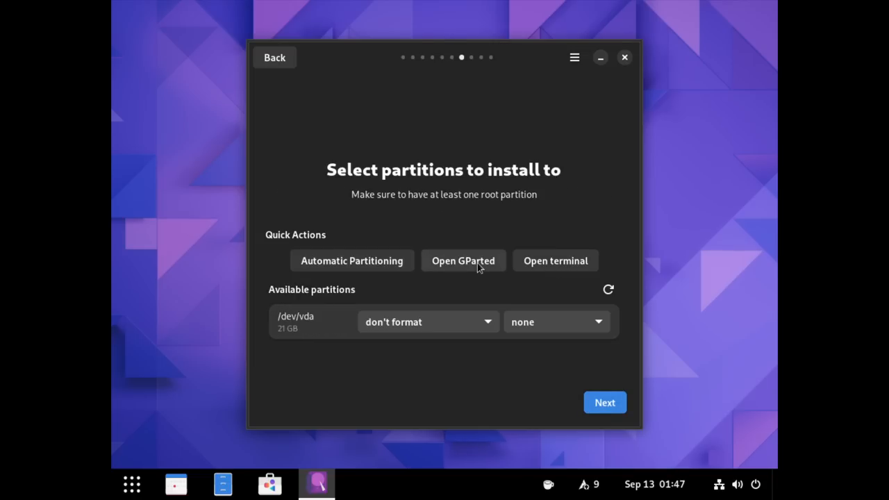
mouse_move(378, 233)
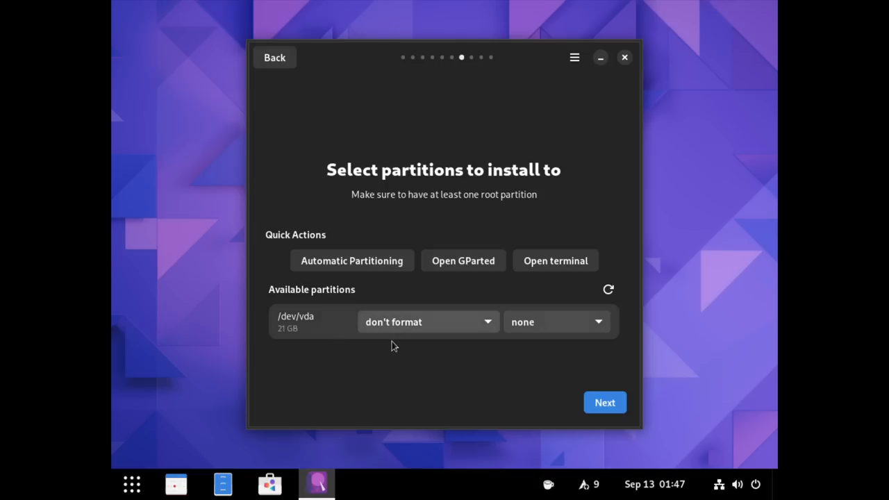
mouse_move(481, 302)
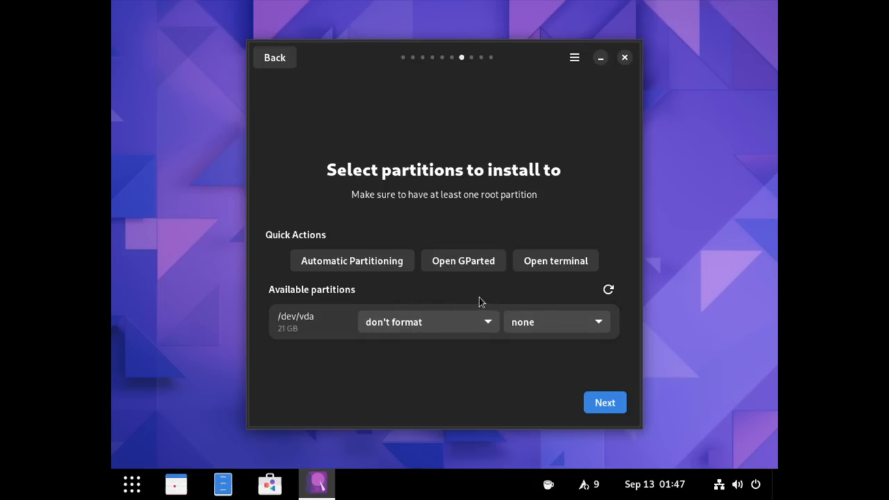
mouse_move(478, 298)
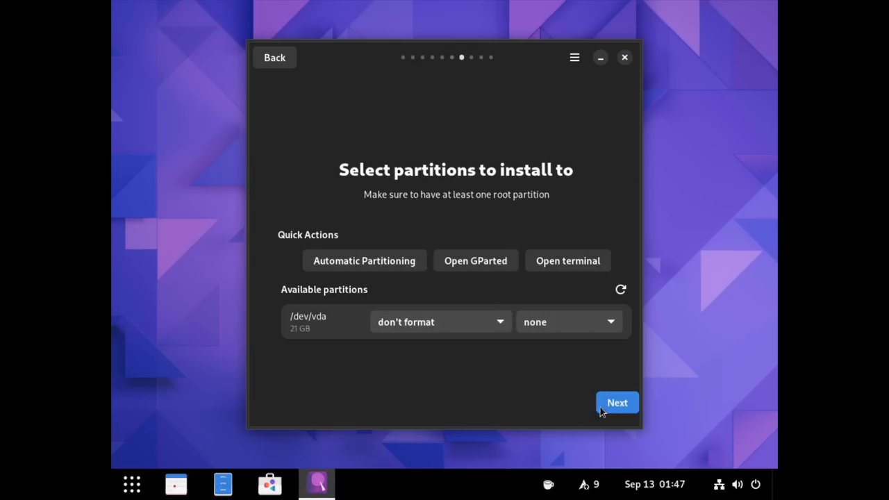
click(616, 403)
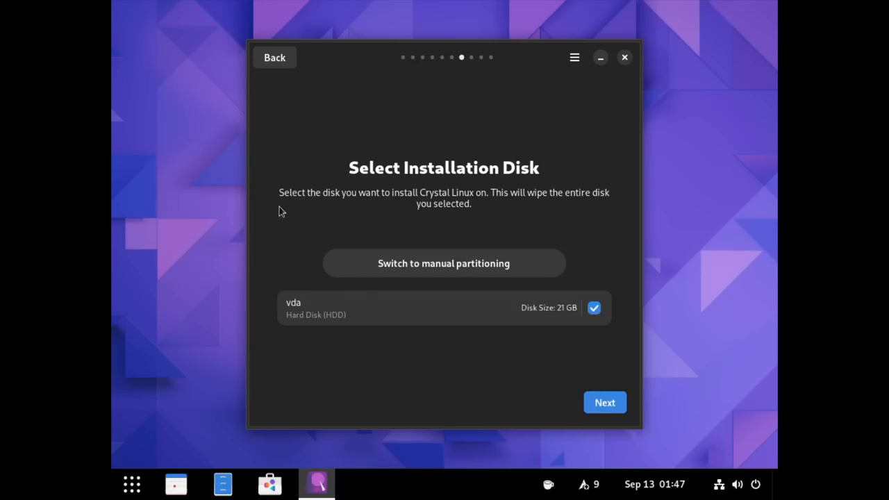
mouse_move(442, 329)
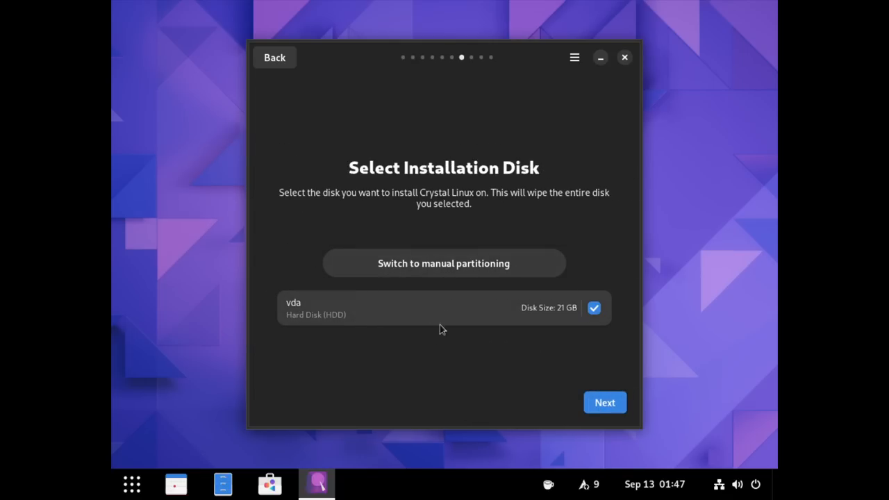
click(603, 402)
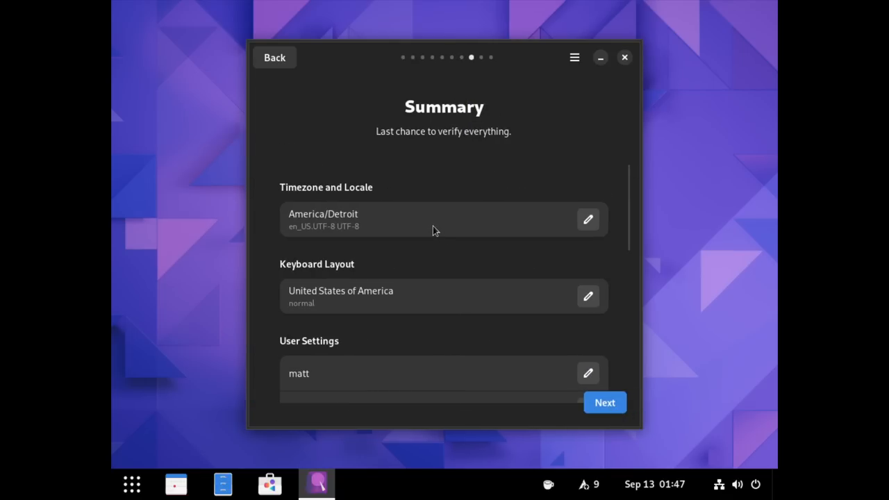
scroll(down, 3)
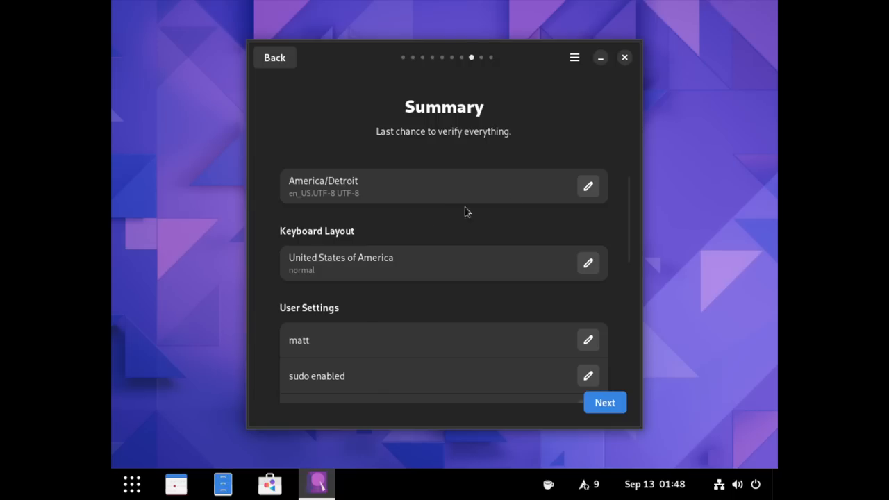
- Revisit the timezone and step back through keyboard, user, desktop and disk unchanged
click(587, 186)
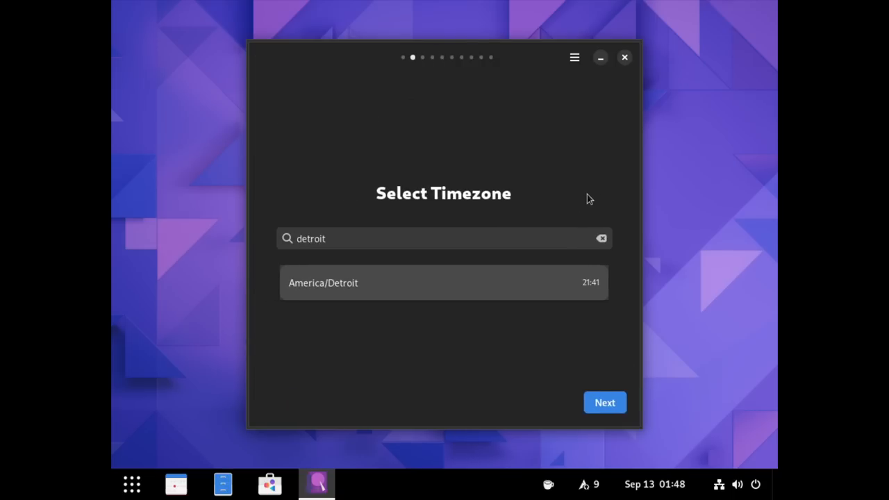
mouse_move(509, 266)
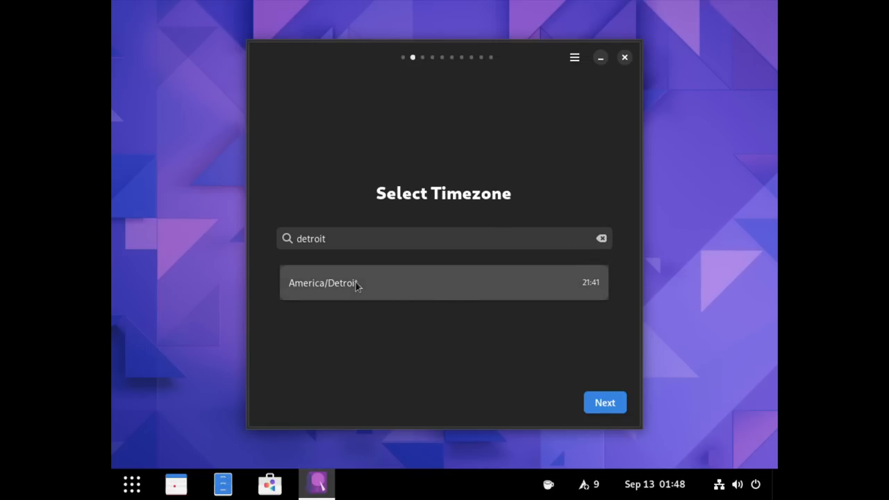
mouse_move(577, 355)
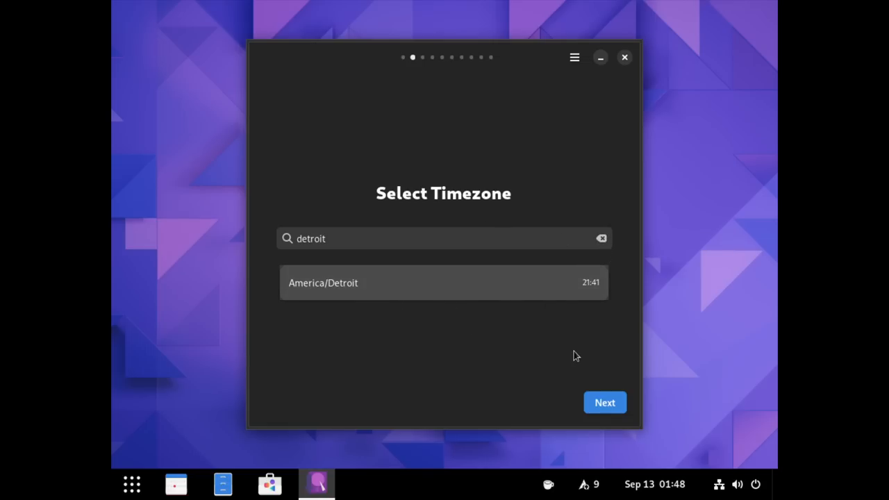
click(605, 403)
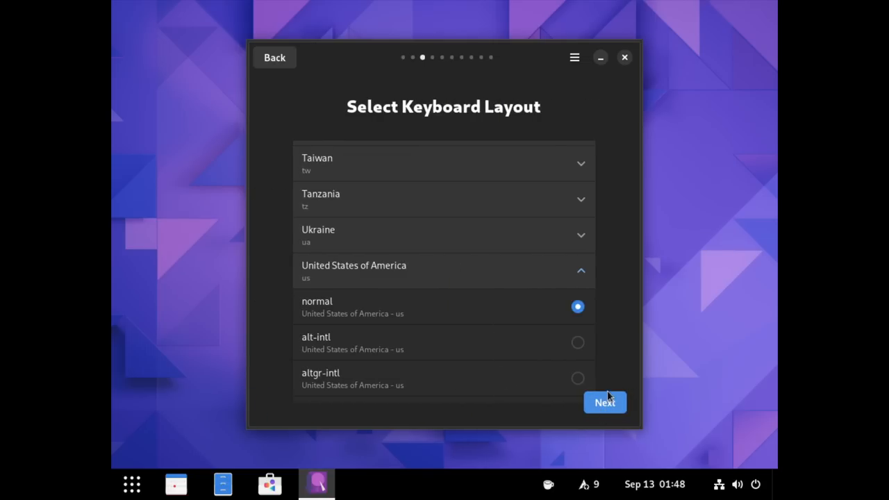
click(604, 403)
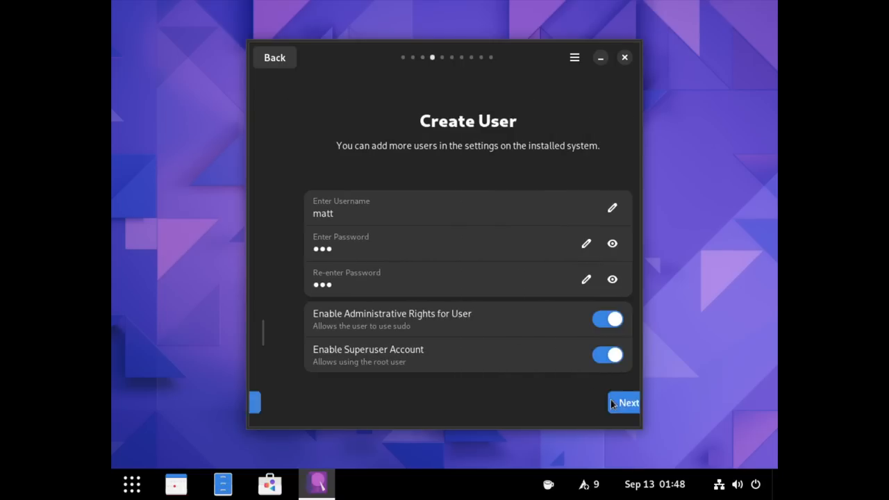
click(622, 403)
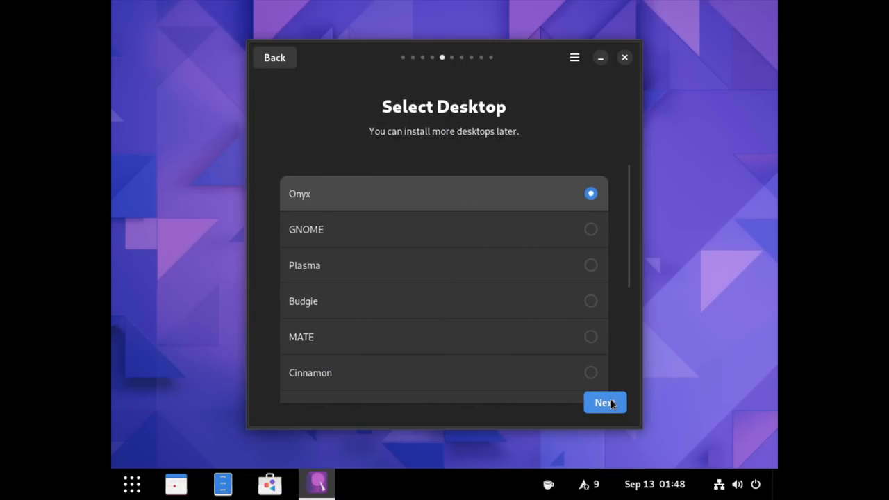
click(603, 403)
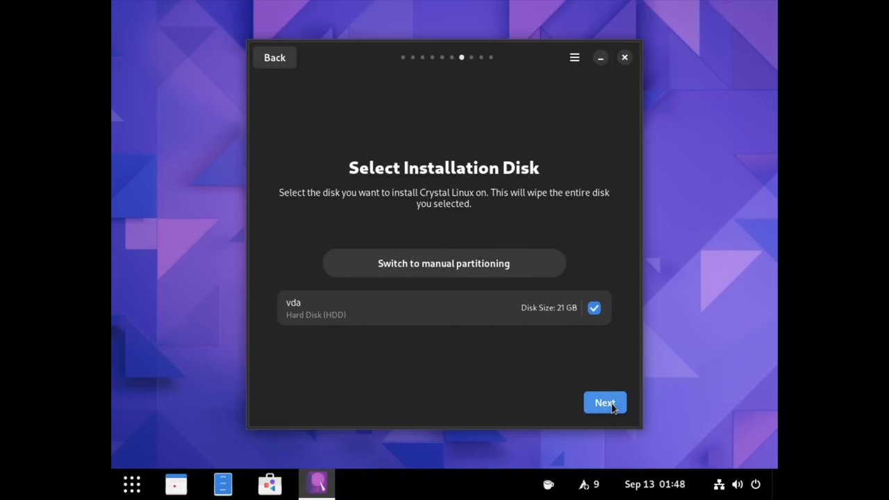
click(603, 403)
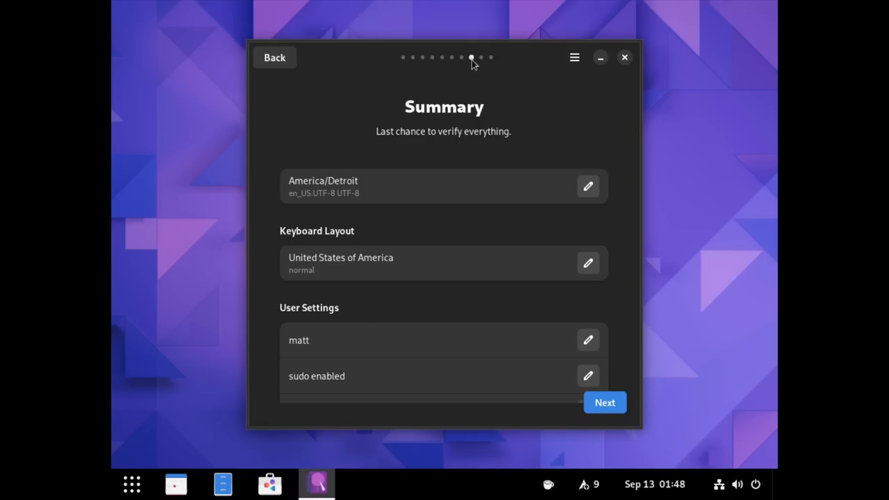
mouse_move(503, 89)
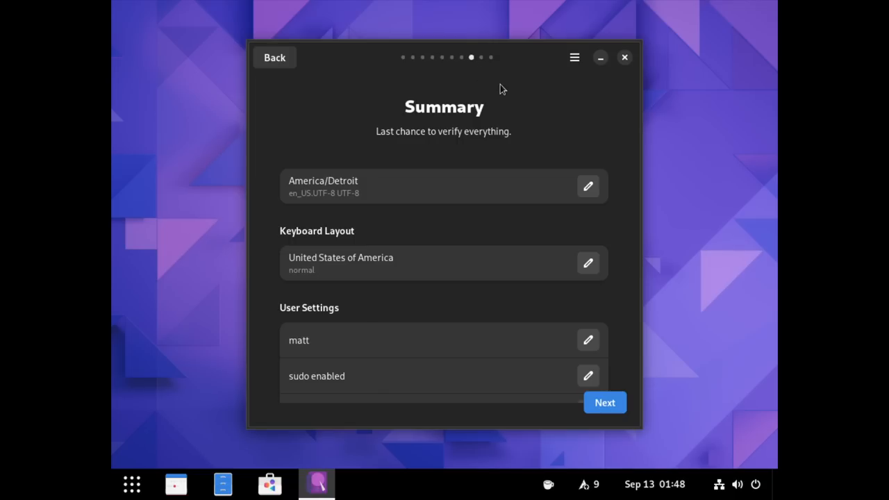
mouse_move(459, 233)
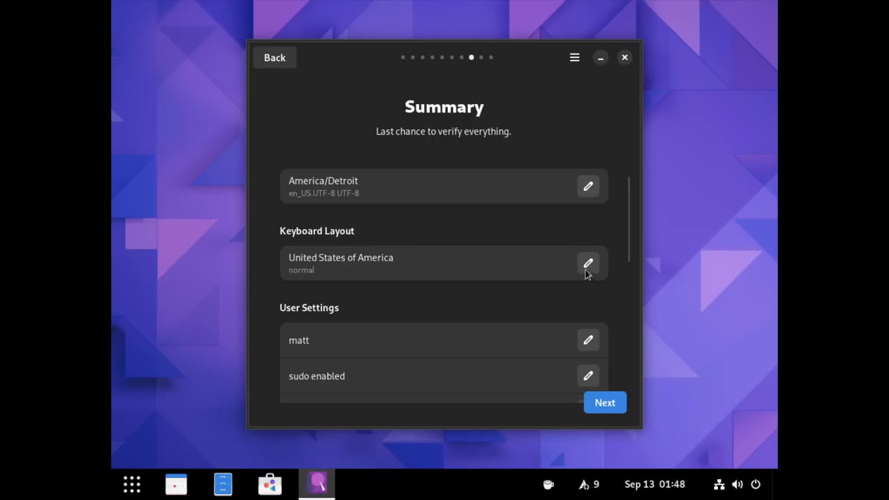
mouse_move(601, 327)
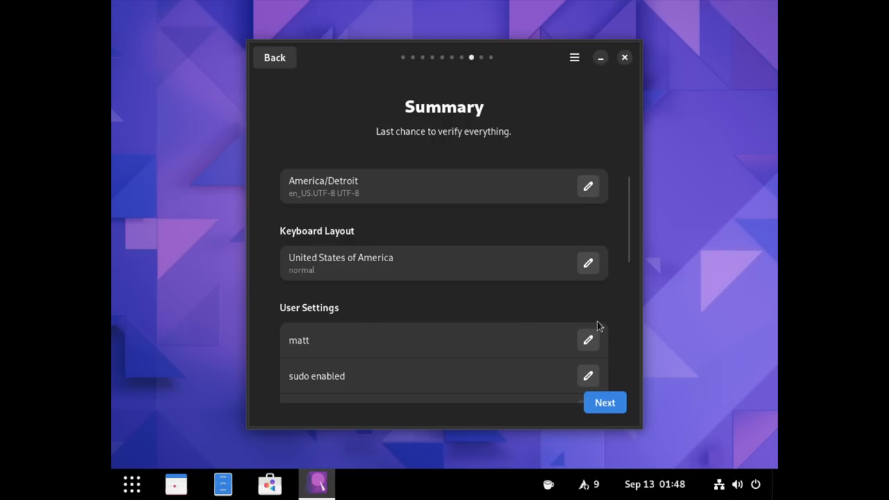
mouse_move(542, 310)
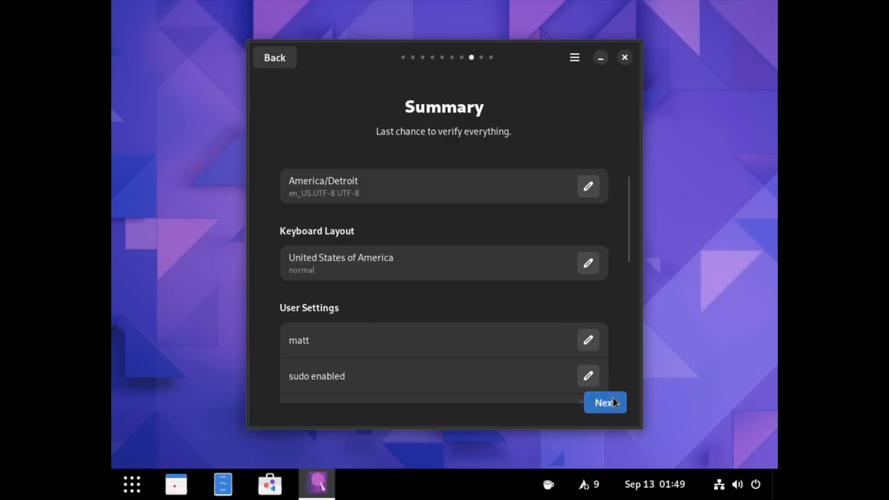
- Confirm the Summary and let Crystal Linux install
click(603, 403)
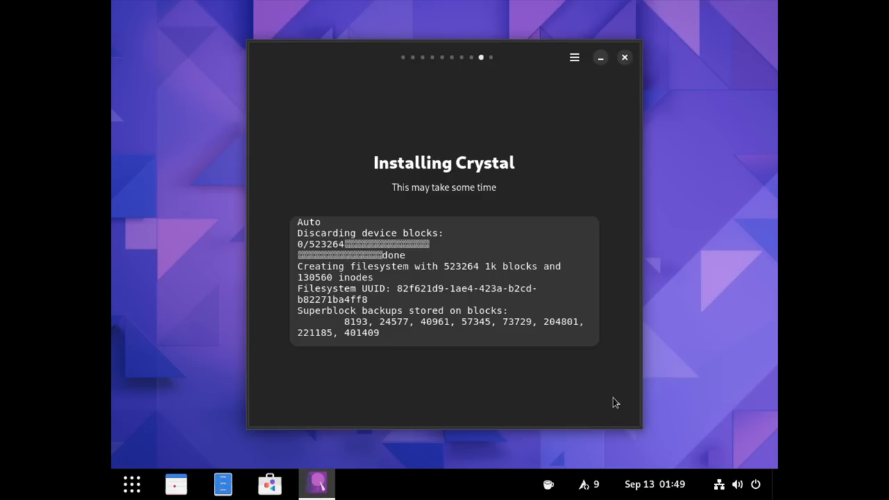
mouse_move(570, 346)
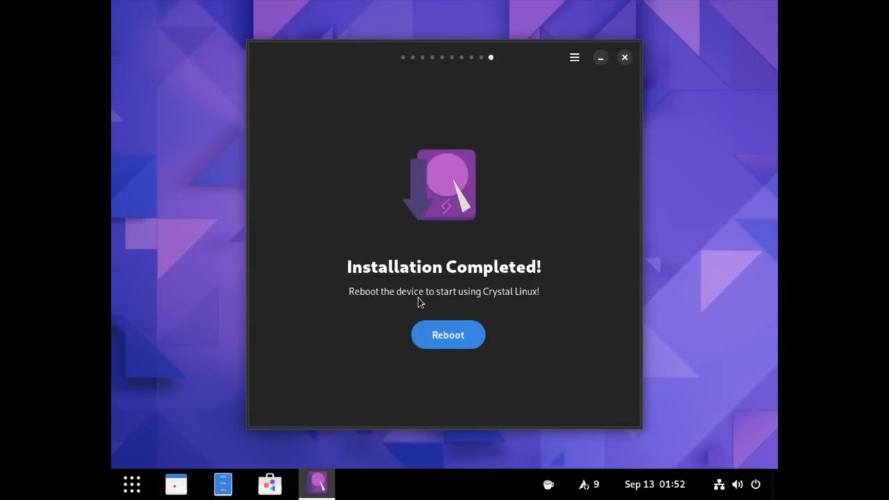
mouse_move(426, 306)
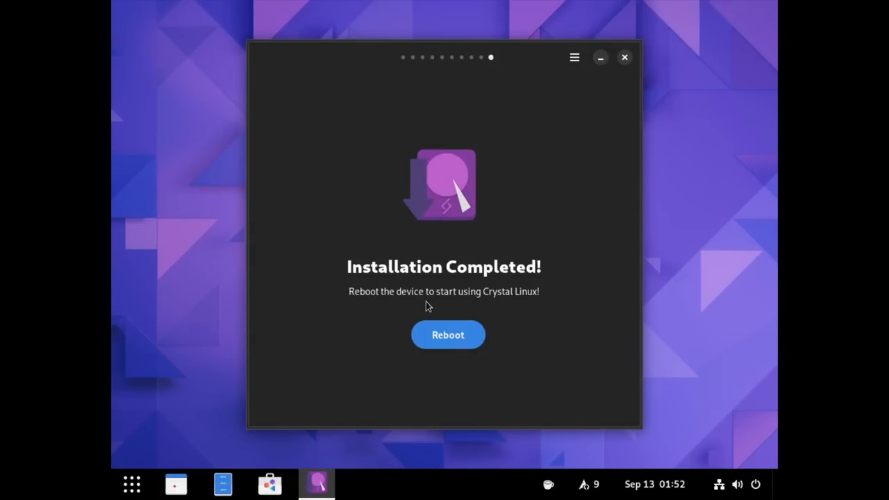
mouse_move(428, 308)
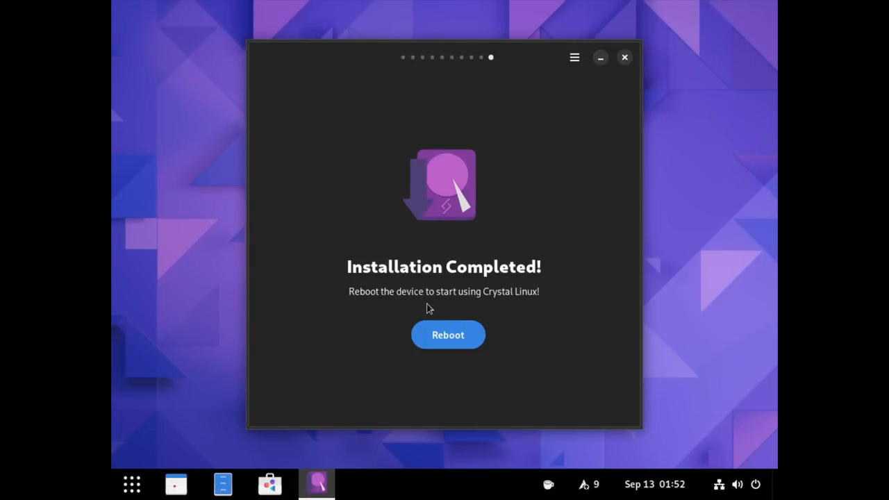
mouse_move(428, 311)
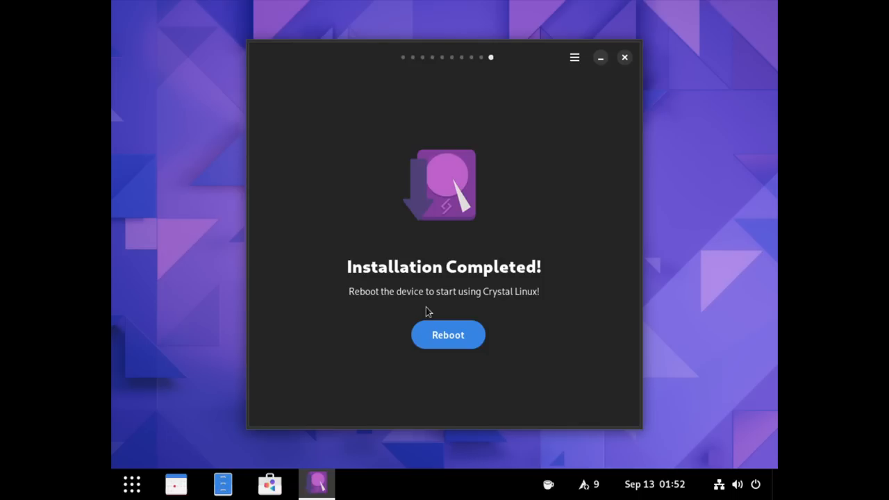
mouse_move(447, 342)
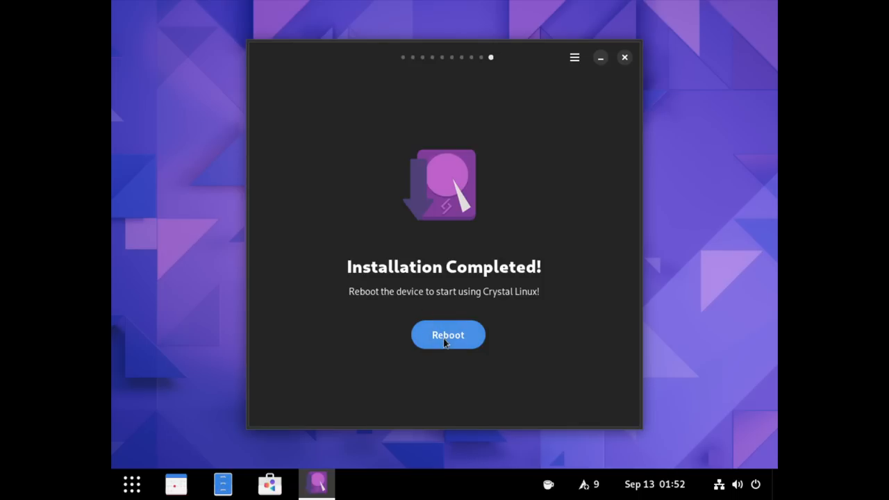
- Reboot into the installed system and log in as matt
click(447, 335)
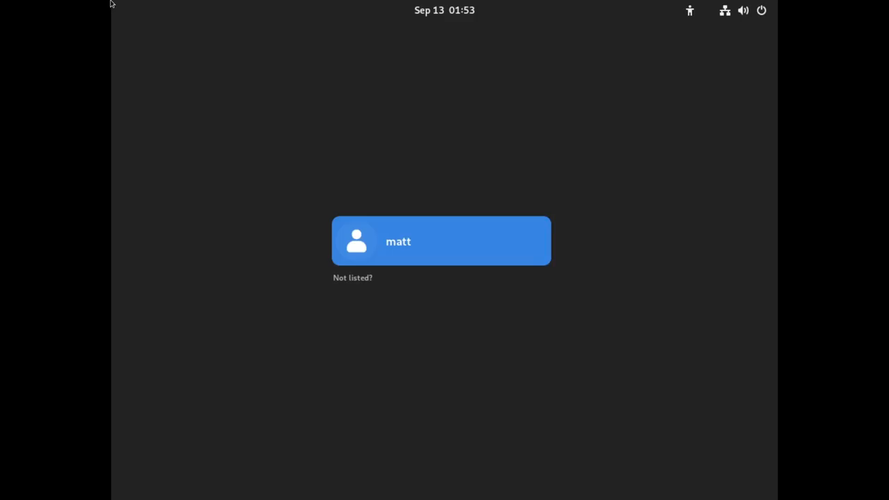
mouse_move(360, 214)
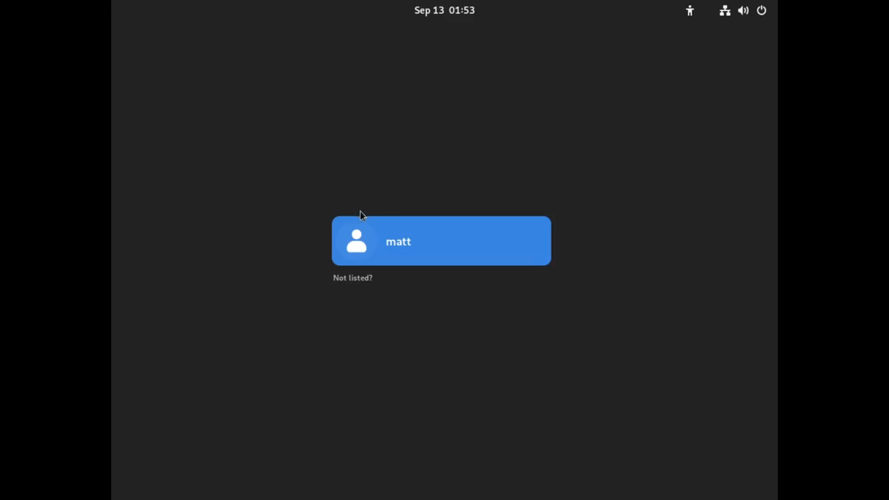
click(440, 242)
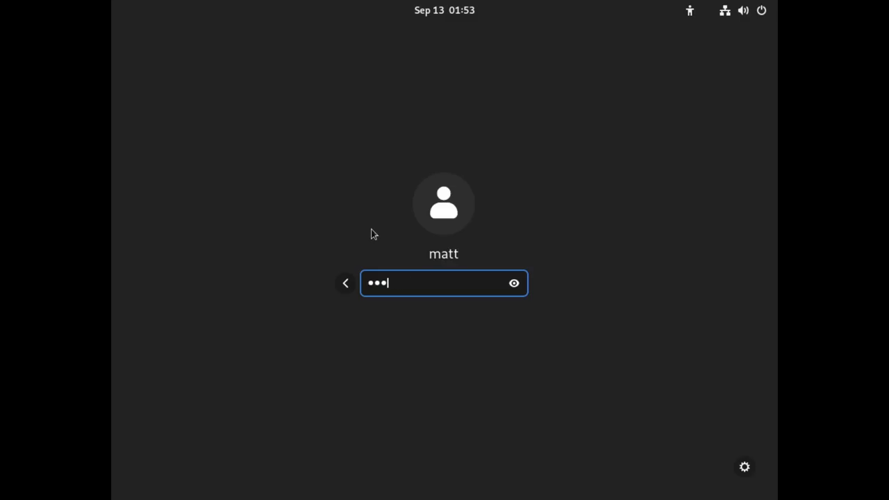
key(Return)
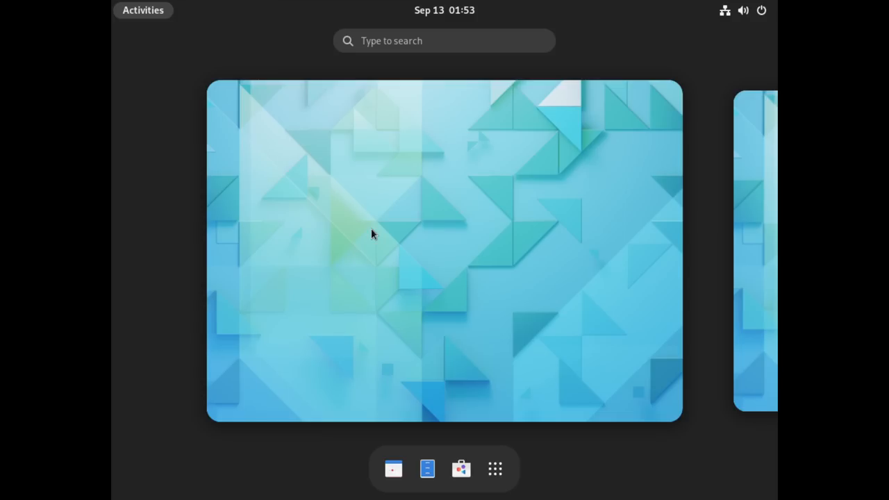
- Launch Extensions from search, scroll through the Built-In list, then close it
text(exte)
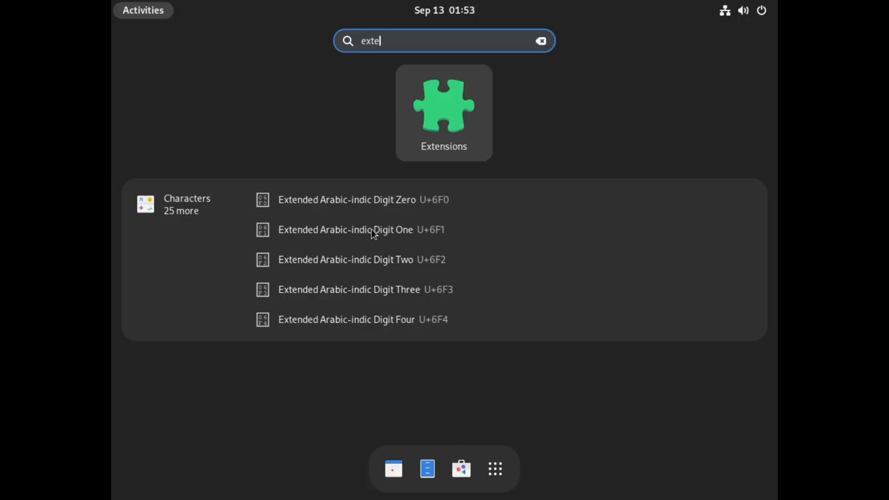
click(445, 111)
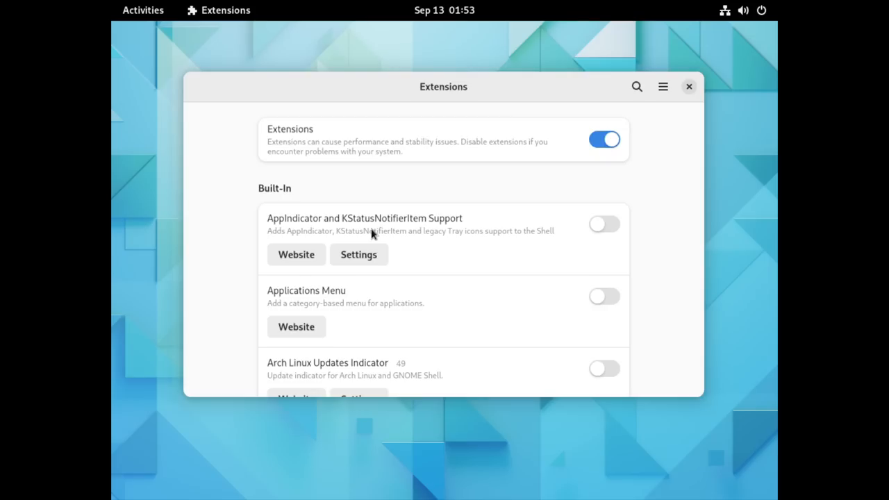
mouse_move(419, 243)
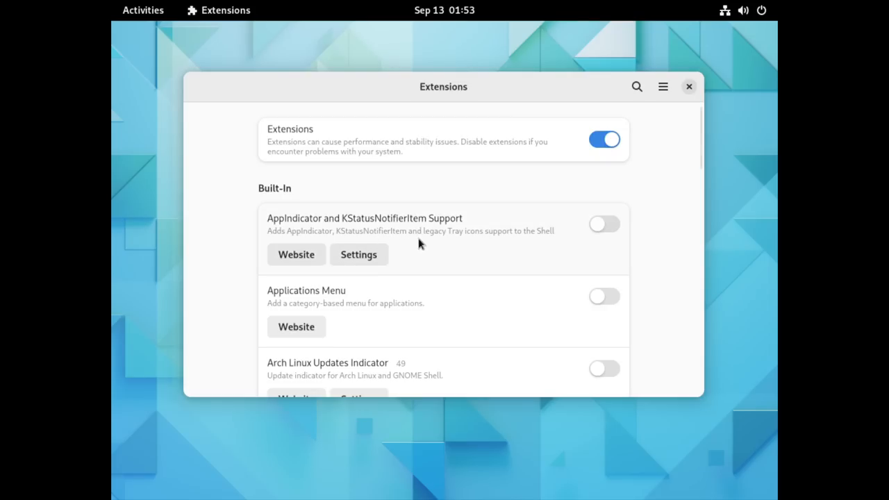
scroll(down, 3)
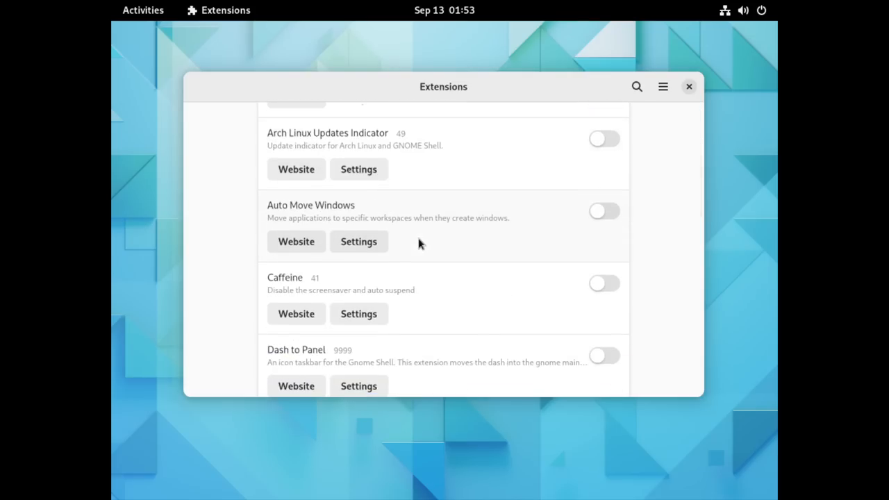
scroll(down, 3)
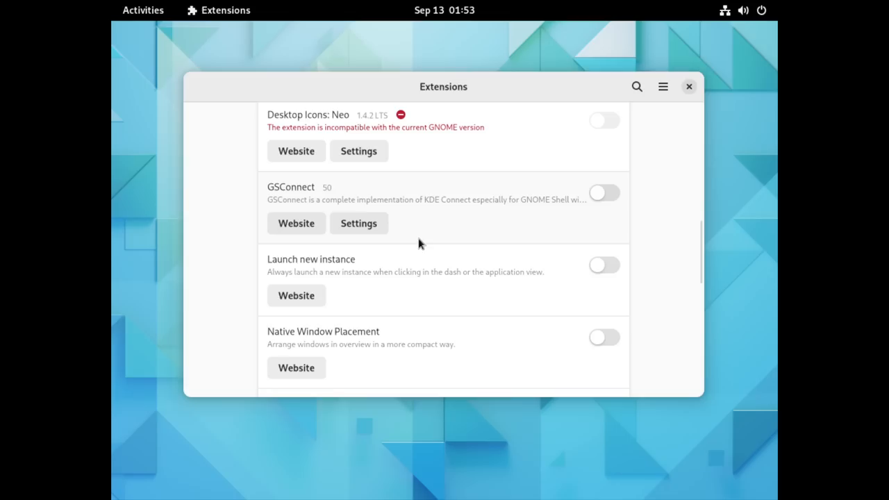
scroll(down, 3)
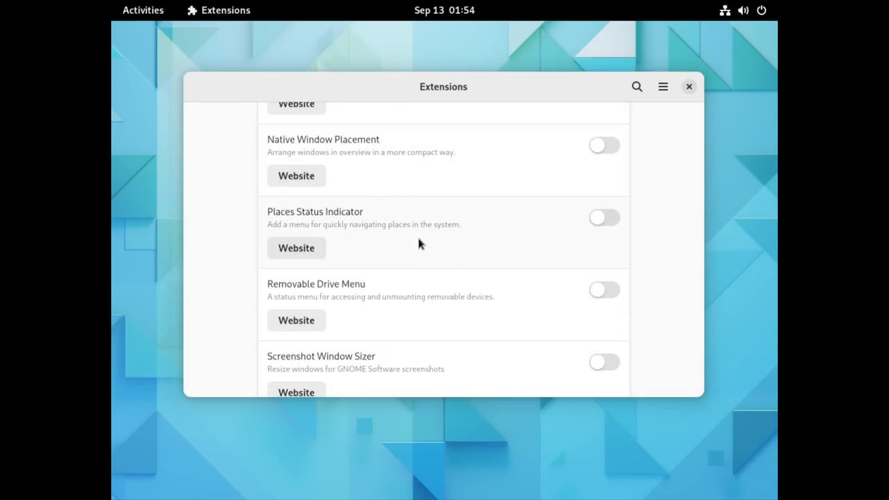
scroll(down, 3)
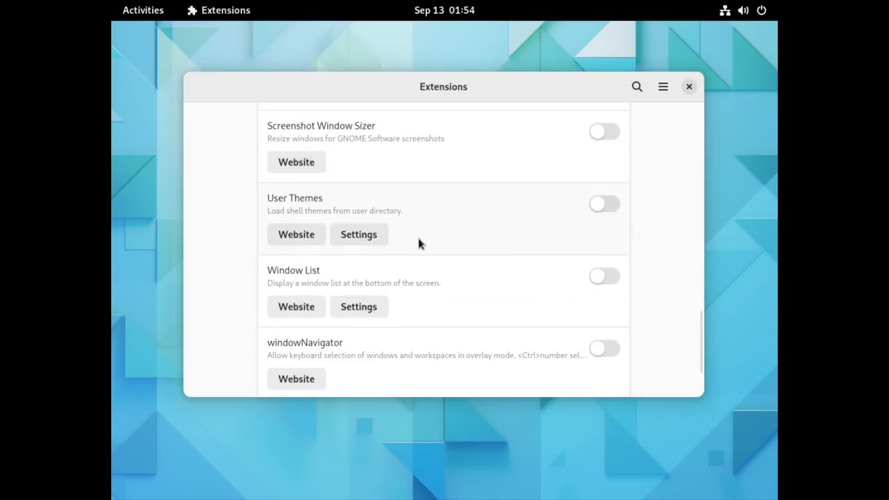
scroll(down, 3)
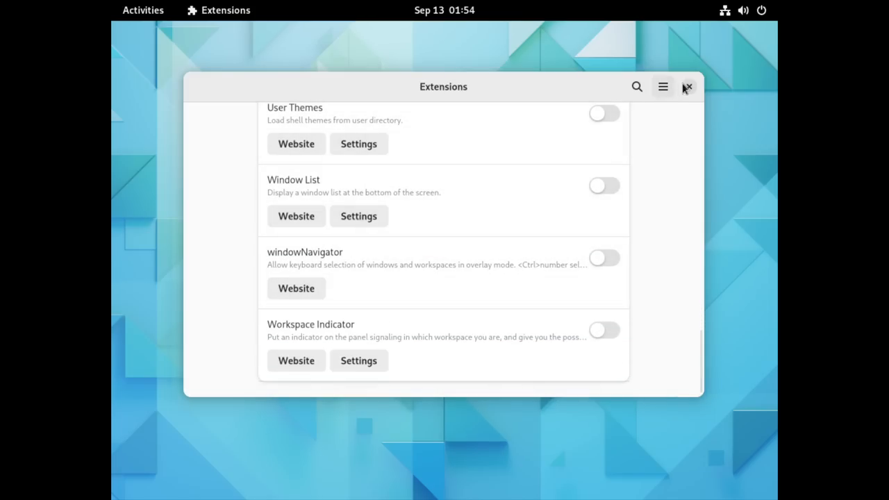
click(686, 86)
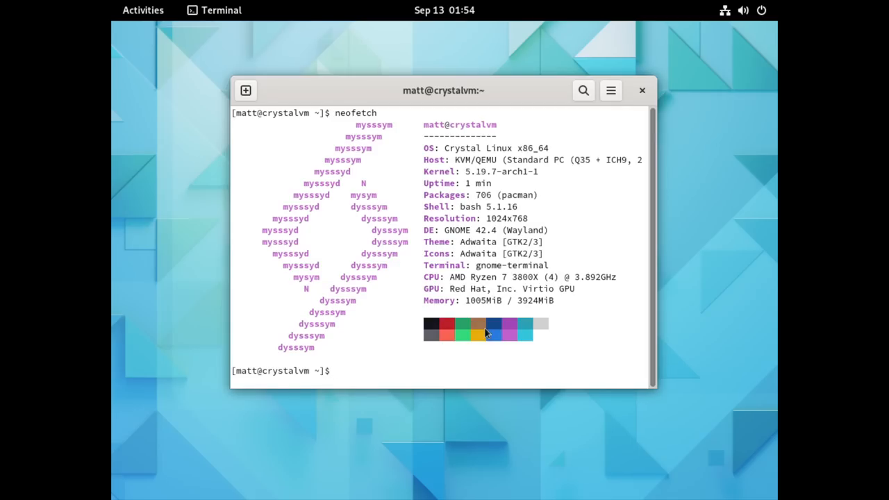
mouse_move(484, 329)
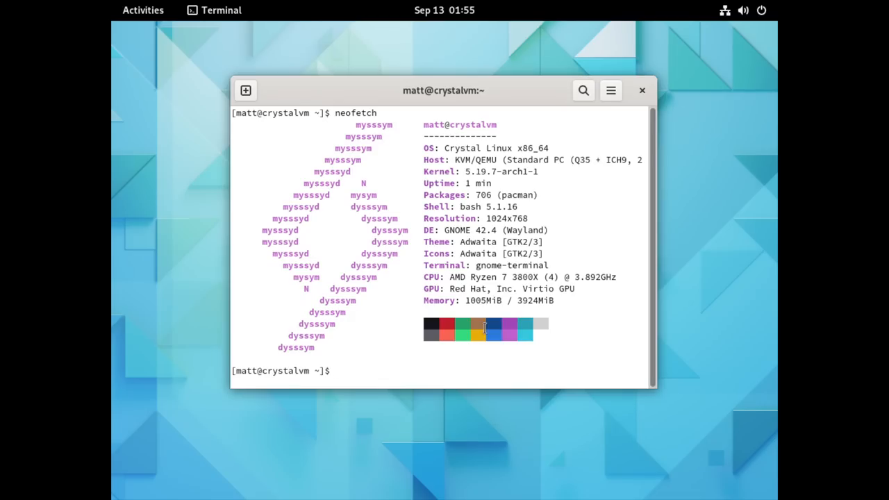
- Leave the terminal after neofetch and bring up the Activities overview
click(141, 9)
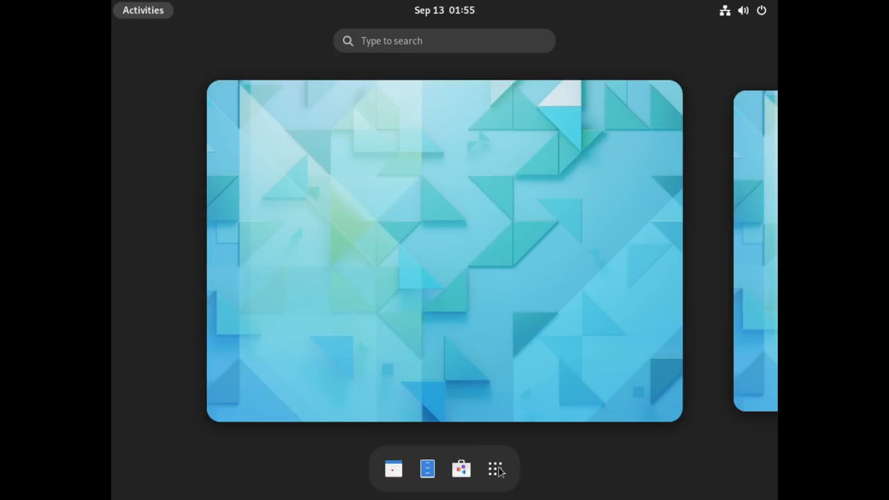
- Show the full app grid with Weather, Clocks, gedit, Vim, Settings and Utilities
click(494, 470)
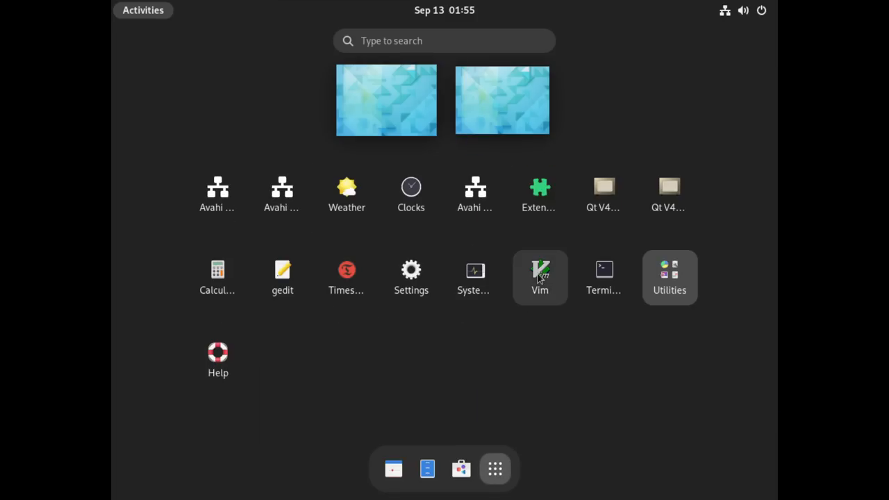
mouse_move(540, 187)
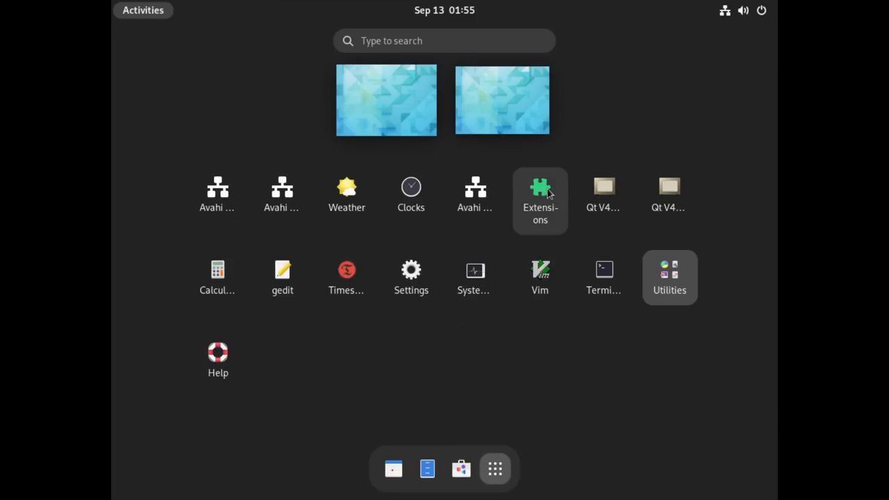
mouse_move(489, 248)
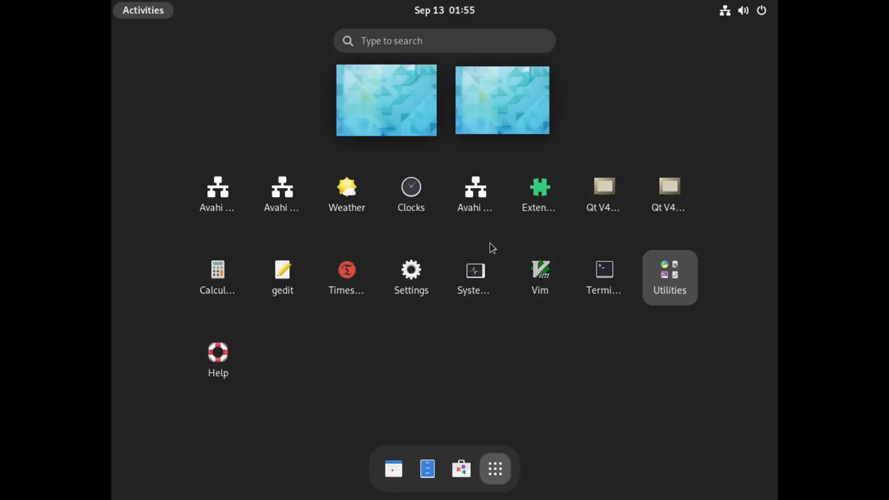
mouse_move(539, 278)
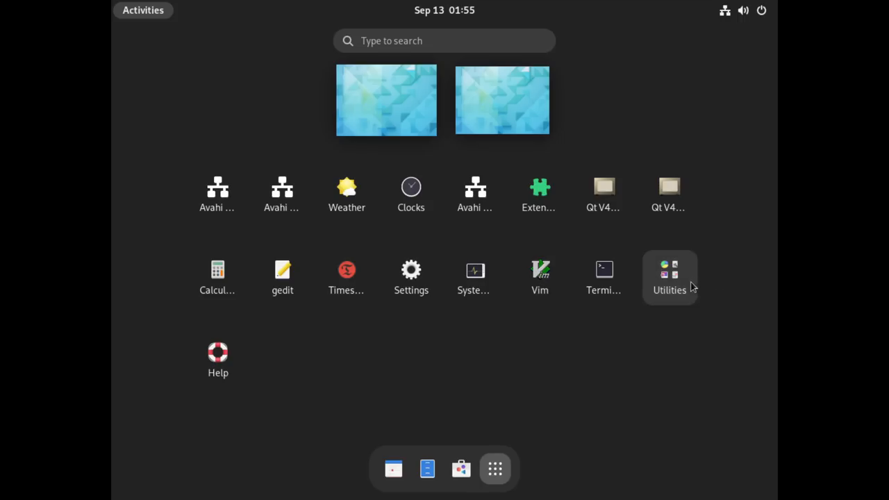
click(670, 277)
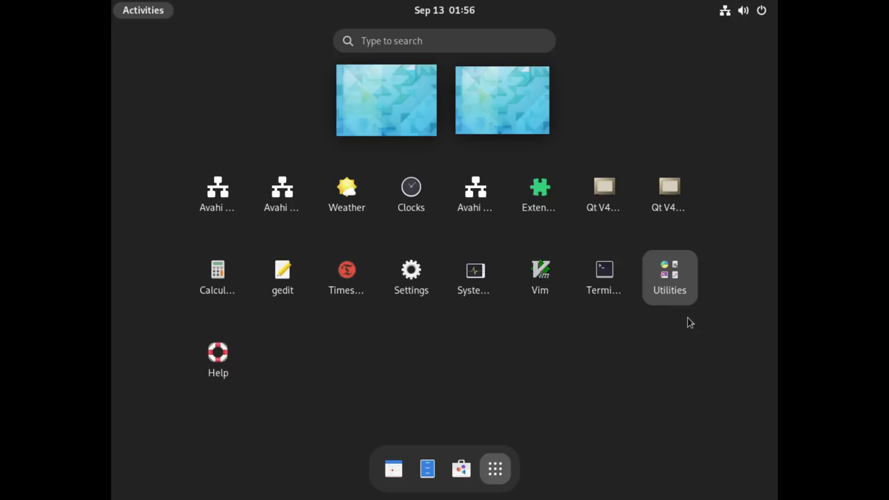
mouse_move(837, 406)
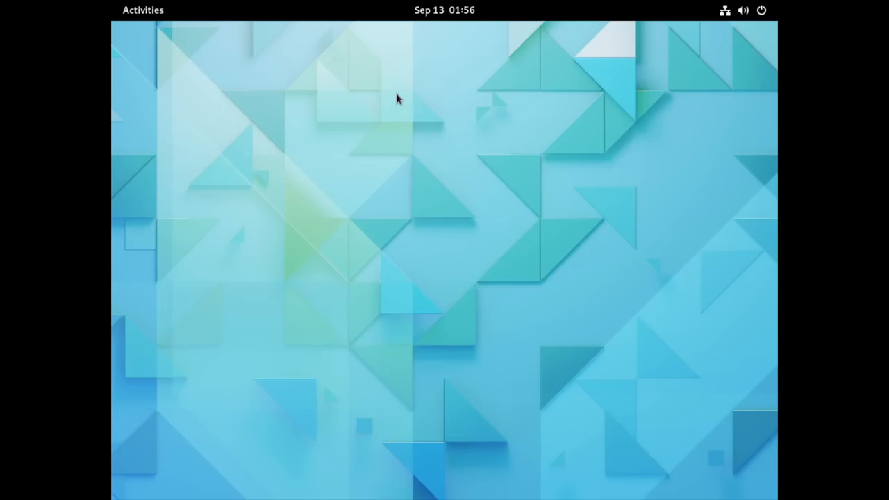
mouse_move(521, 102)
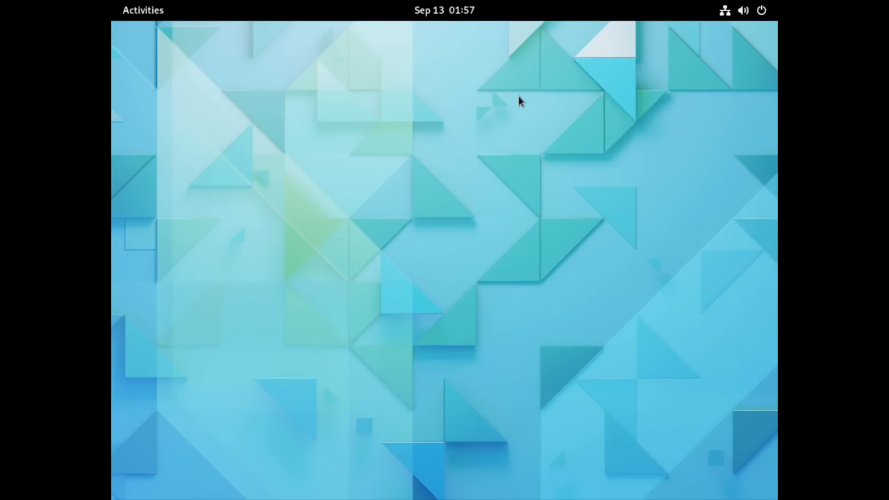